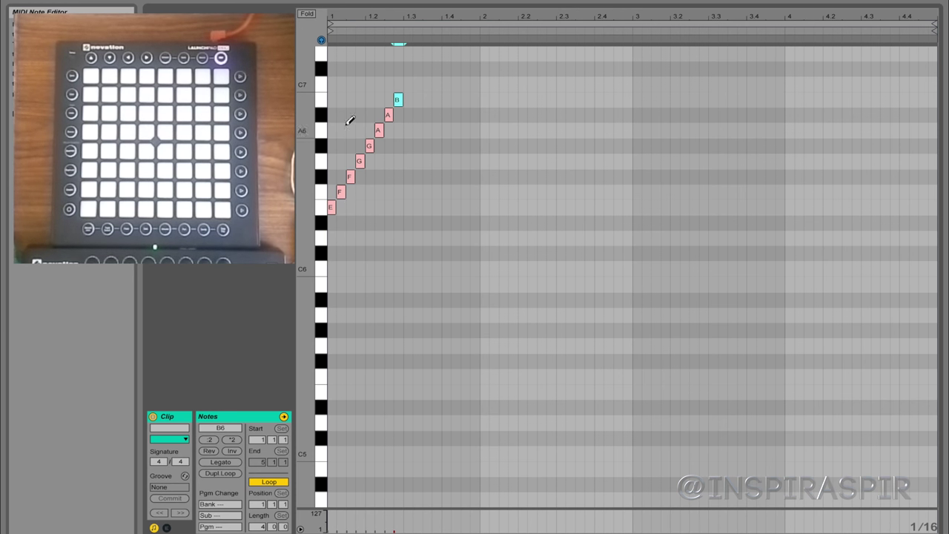
mouse_move(342, 166)
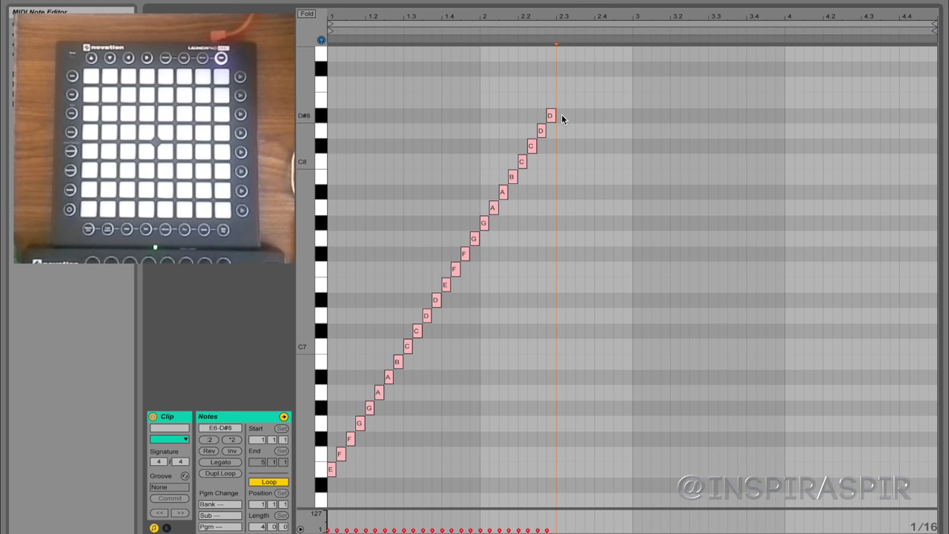
Delete the E6-to-D#8 note staircase, leaving the clip empty
left_click(560, 98)
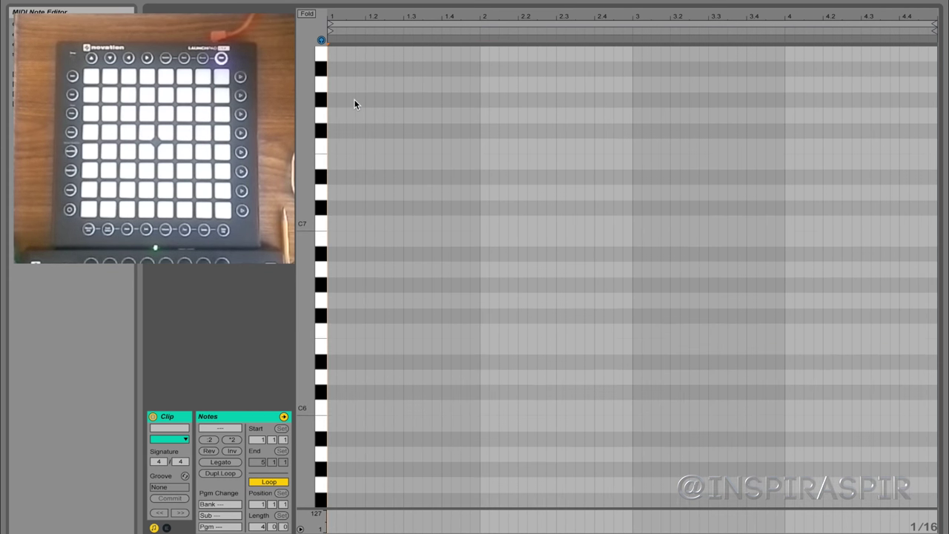
Draw the descending B0-to-E0 note staircase in the lowest octave, starting with B0 at clip start
scroll("down", 3)
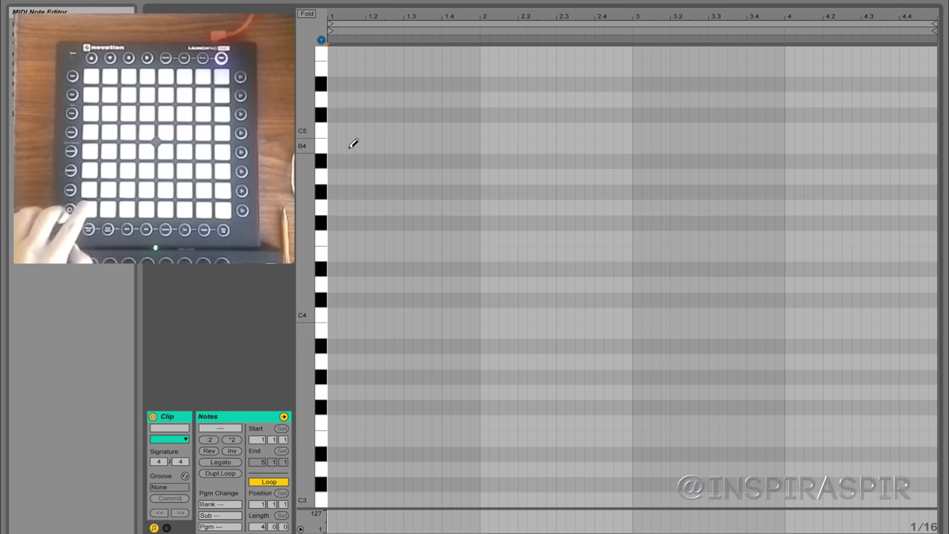
scroll("down", 3)
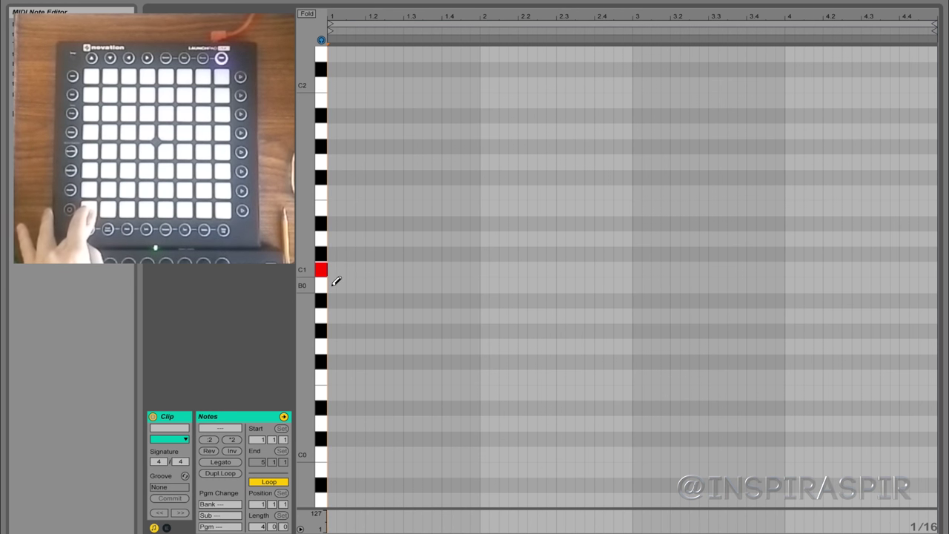
left_click(331, 285)
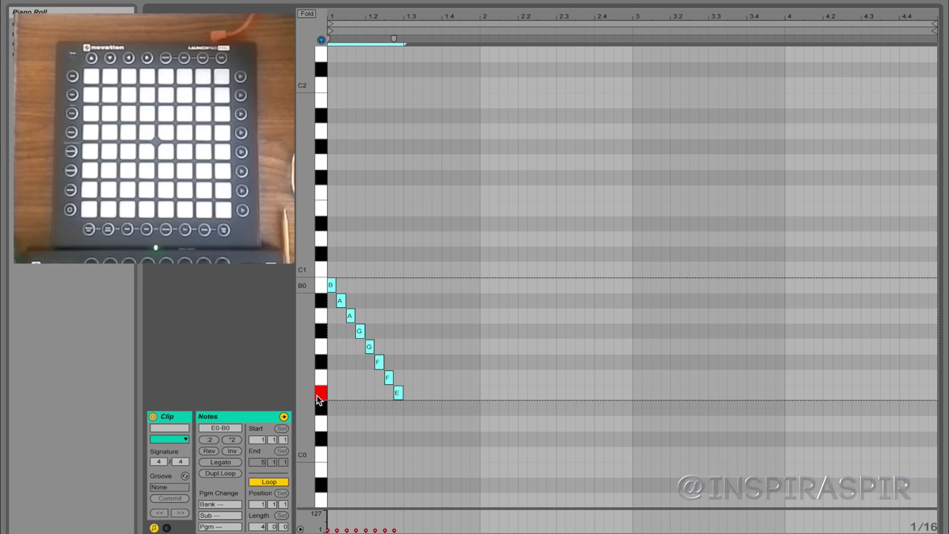
left_click(321, 393)
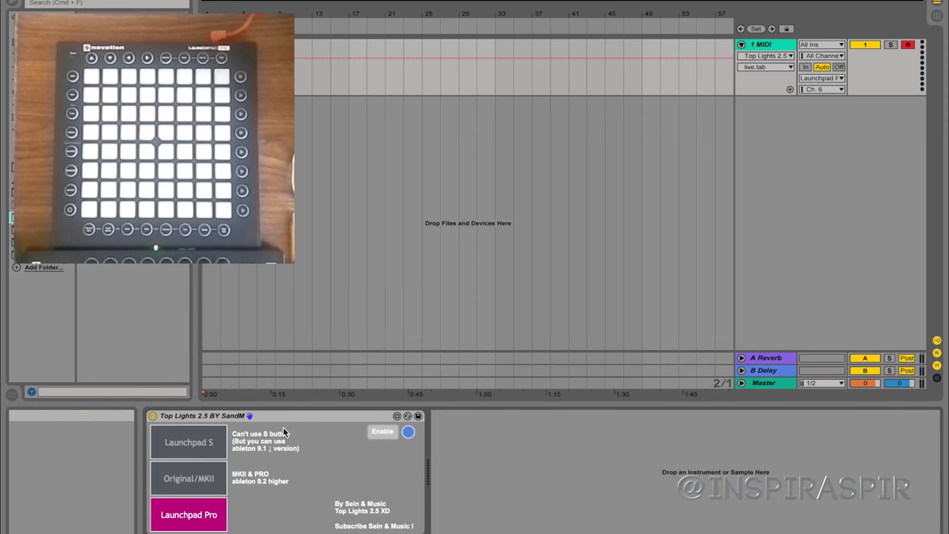
mouse_move(354, 415)
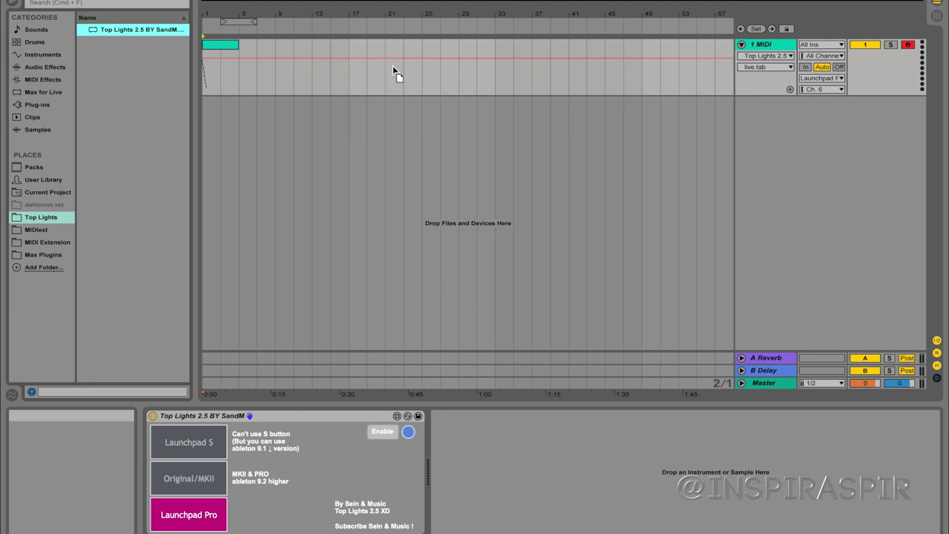
mouse_move(338, 63)
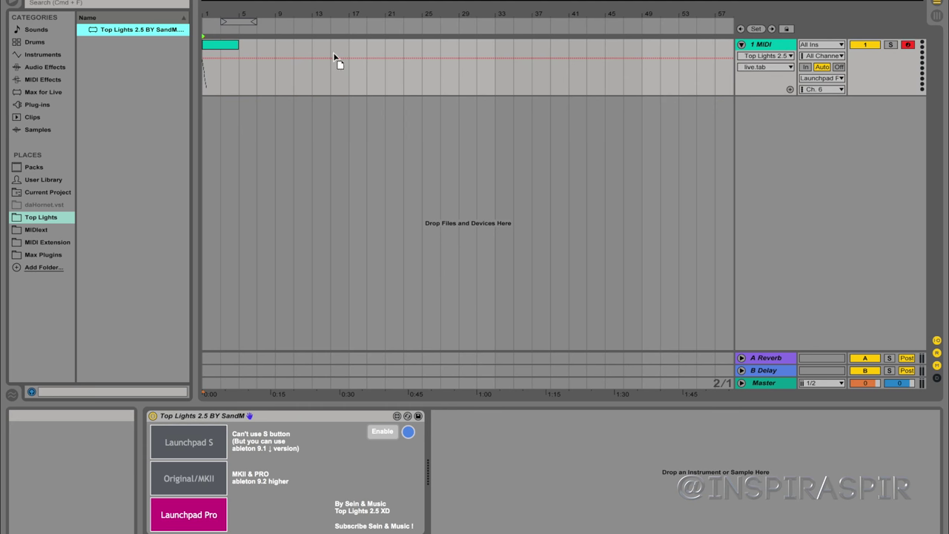
double_click(219, 45)
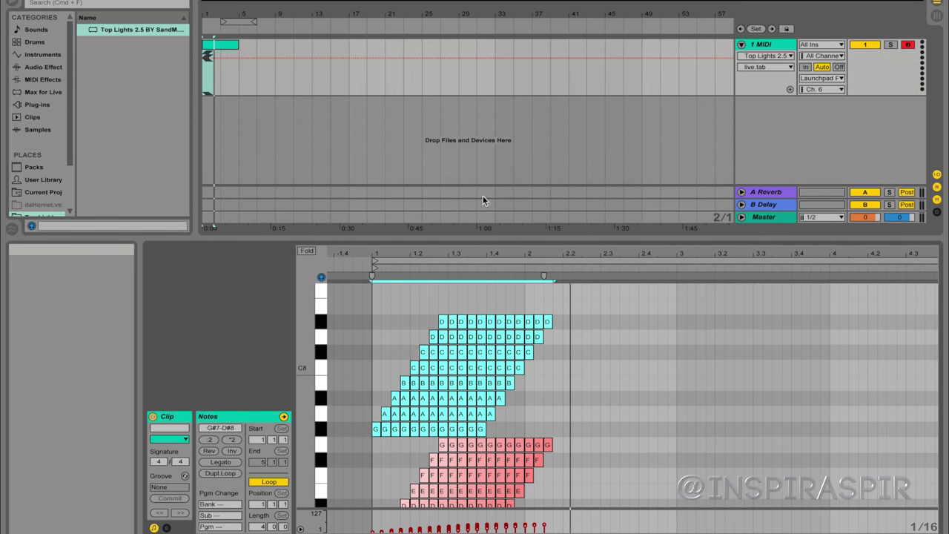
mouse_move(719, 64)
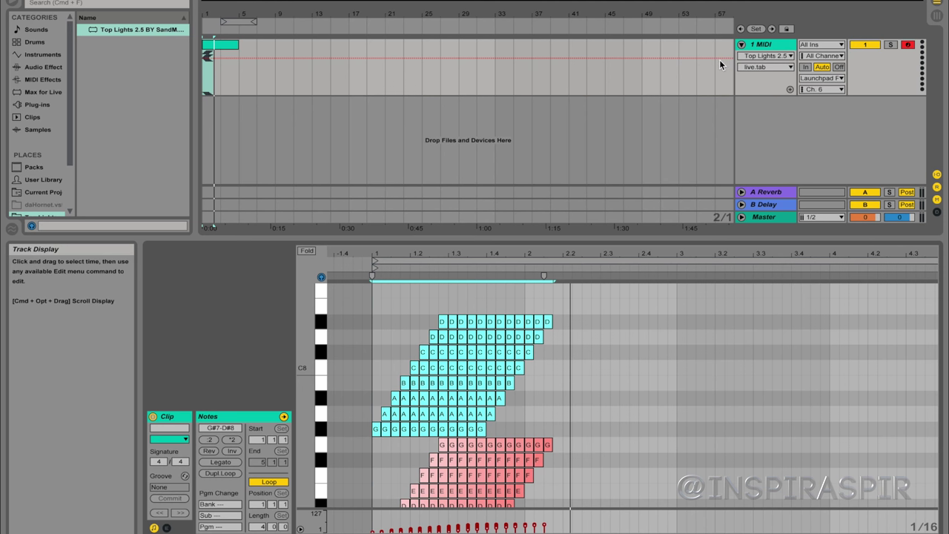
mouse_move(613, 110)
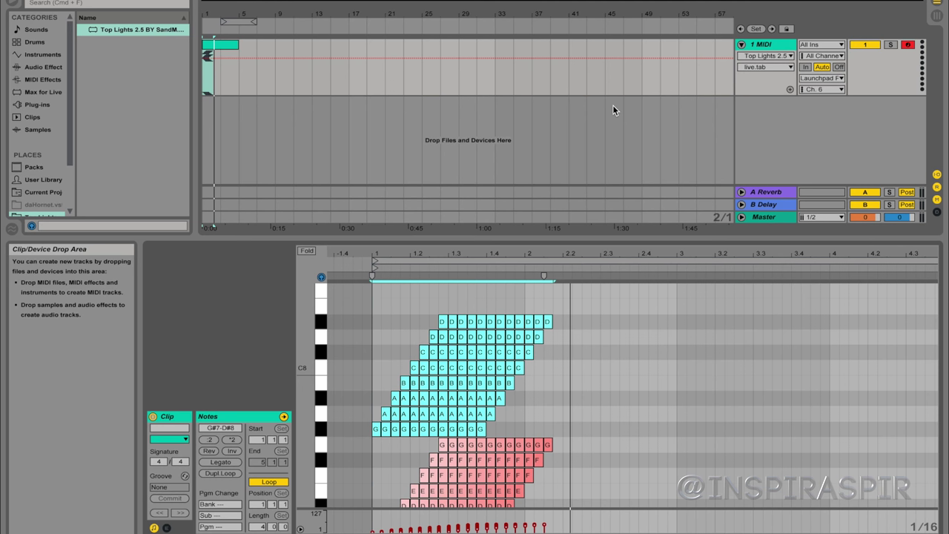
mouse_move(602, 111)
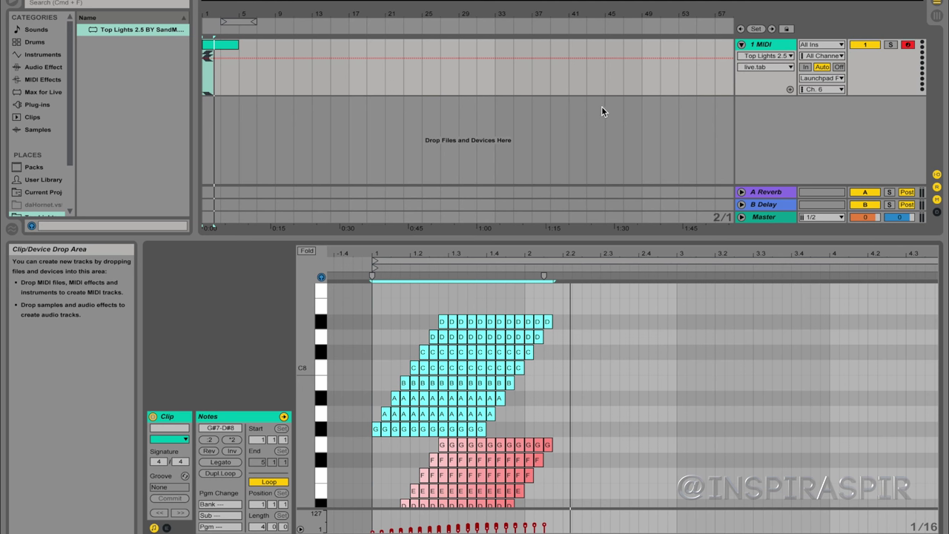
mouse_move(404, 238)
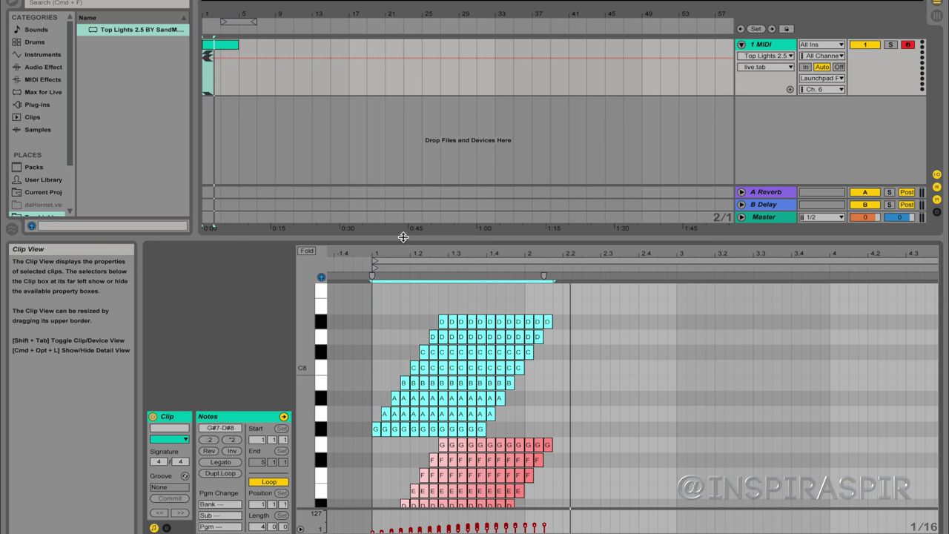